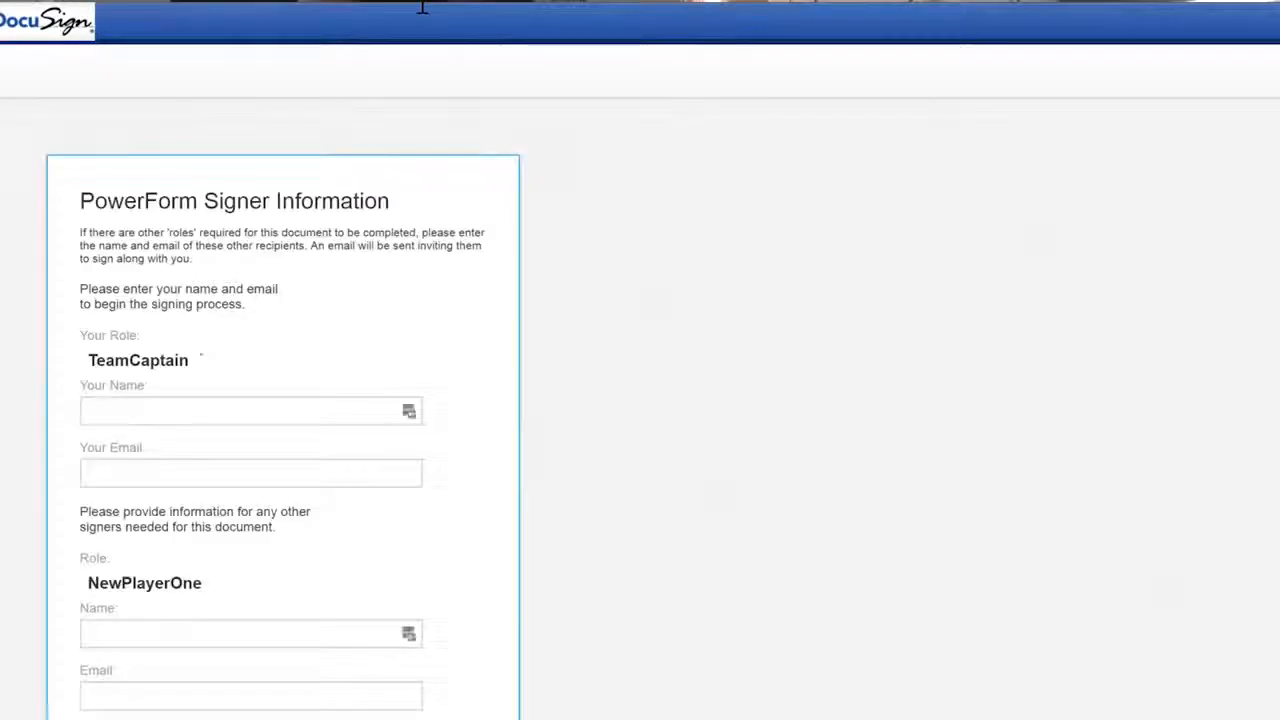
{"action": "left_click", "coordinate": [250, 410]}
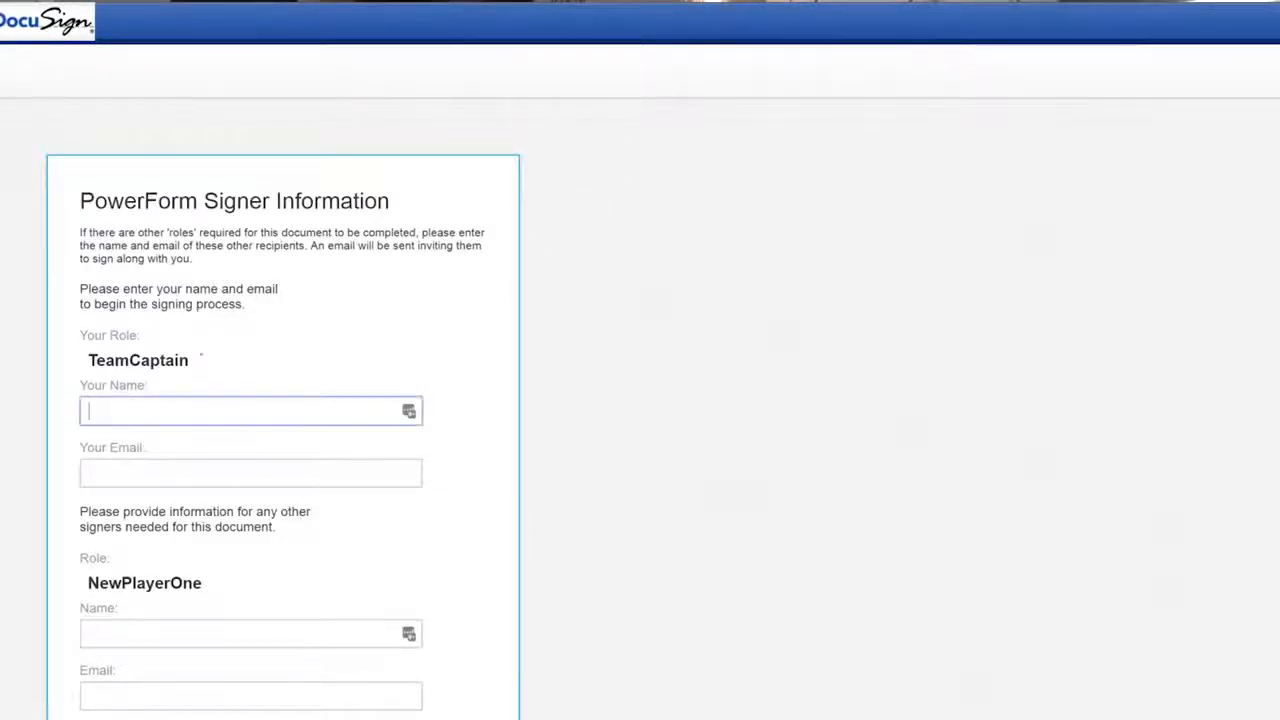
{"action": "type", "text": "Dewey W"}
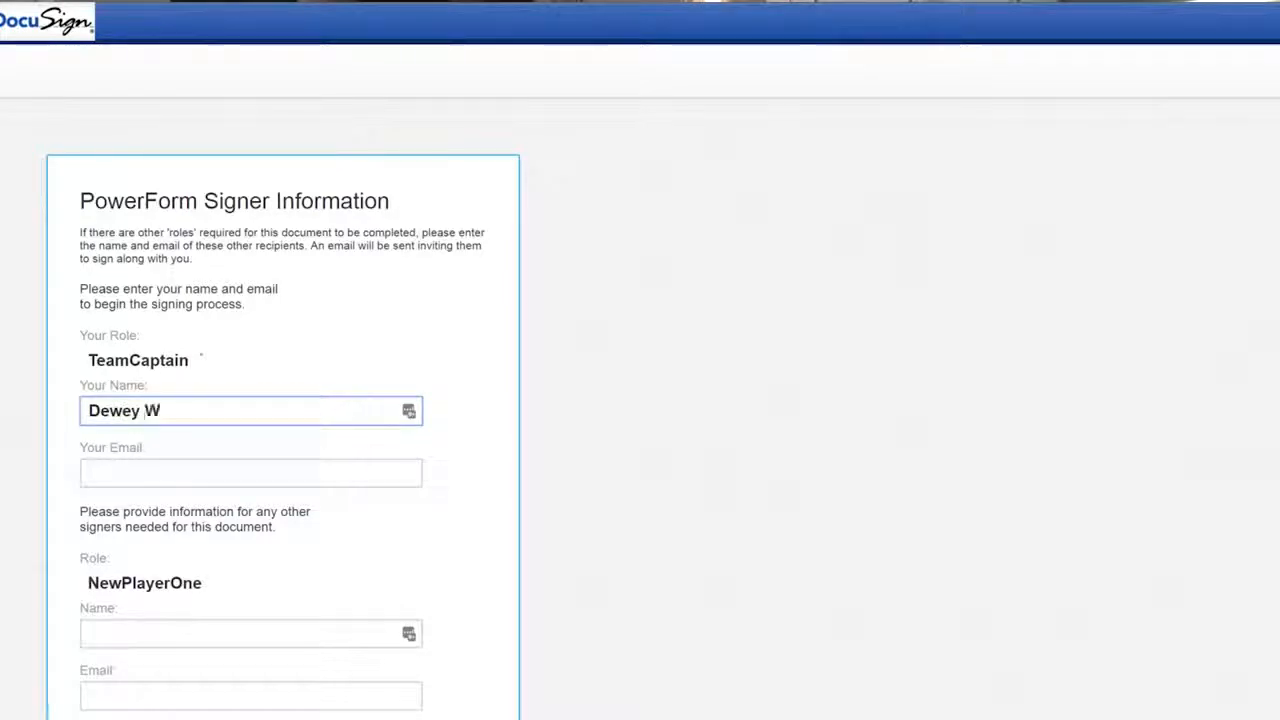